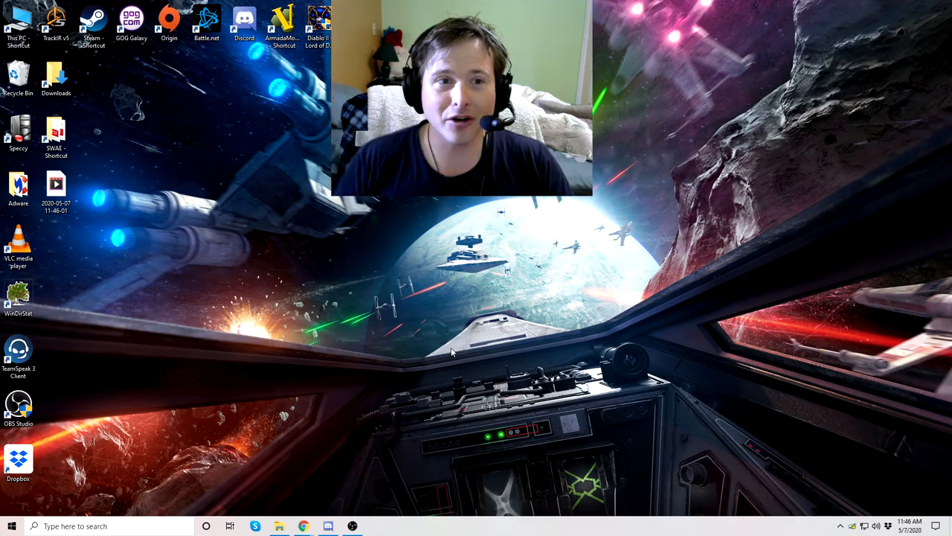
- View the first Super Star Destroyer box photo from Downloads, then the back-of-box photo
{"action": "left_click", "coordinate": [278, 527]}
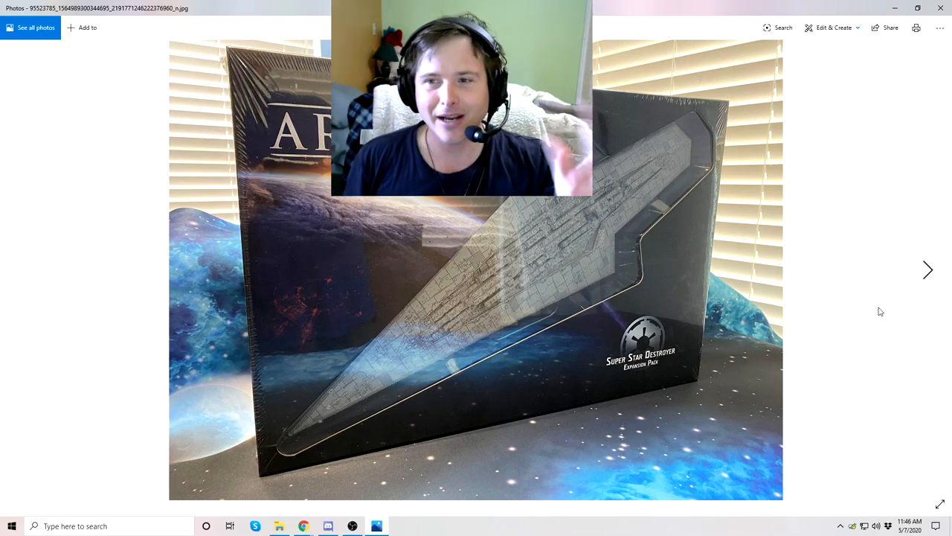
{"action": "left_click", "coordinate": [929, 269]}
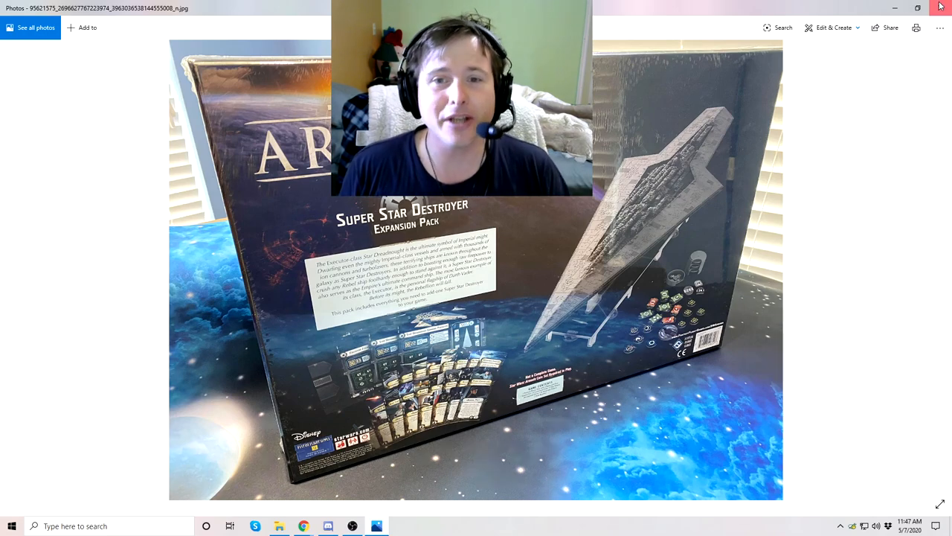
- Close the Photos viewer and the Downloads File Explorer window to return to the desktop
{"action": "left_click", "coordinate": [940, 6]}
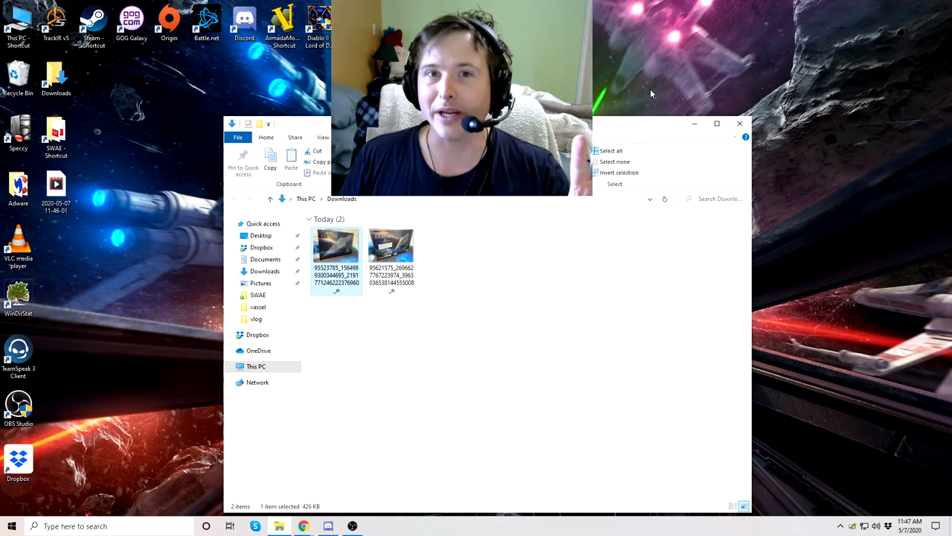
{"action": "left_click", "coordinate": [739, 123]}
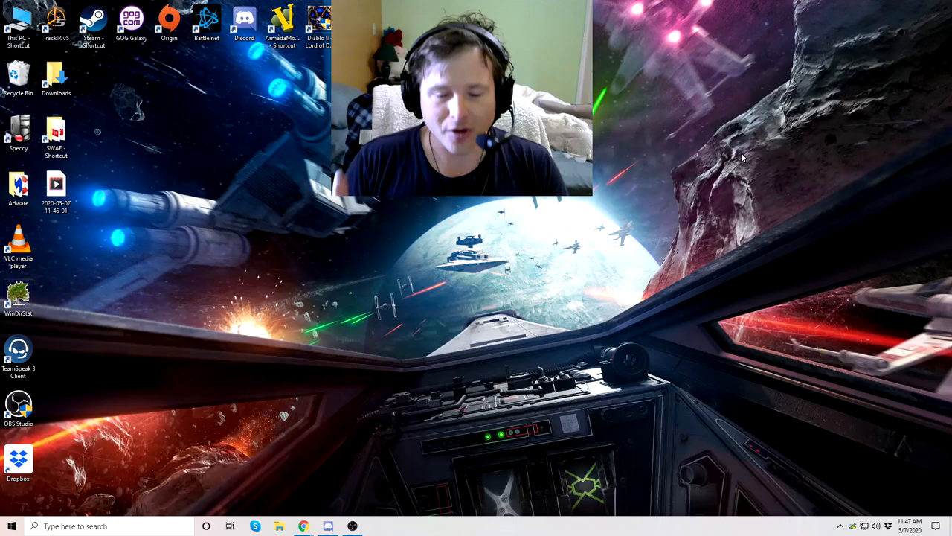
{"action": "mouse_move", "coordinate": [369, 390]}
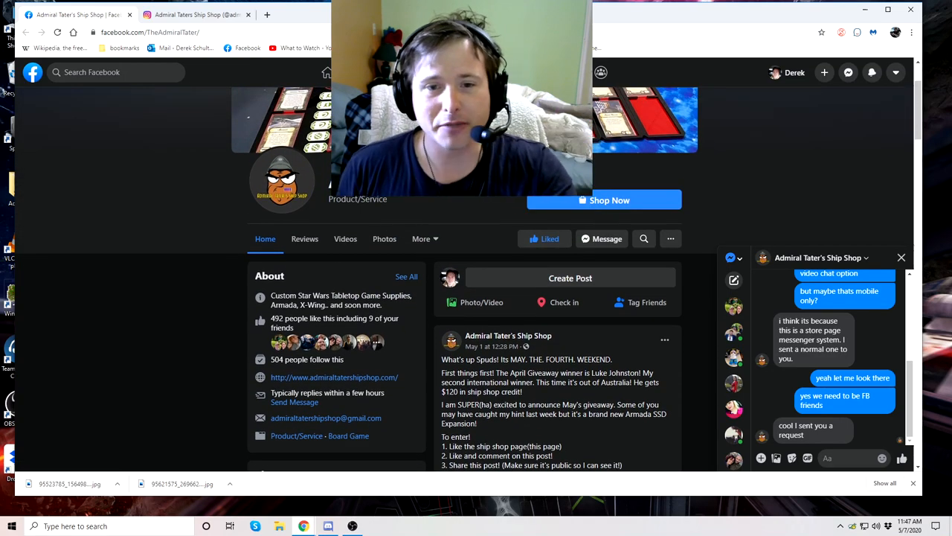
- Scroll down Admiral Tater's Ship Shop Facebook page to the May the Fourth giveaway post
{"action": "scroll", "scroll_direction": "down", "scroll_amount": 3}
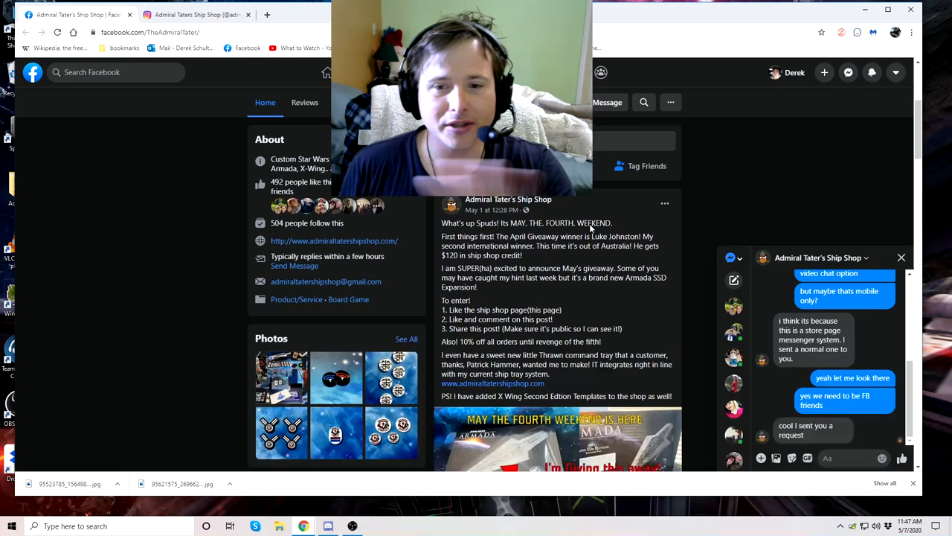
{"action": "scroll", "scroll_direction": "down", "scroll_amount": 3}
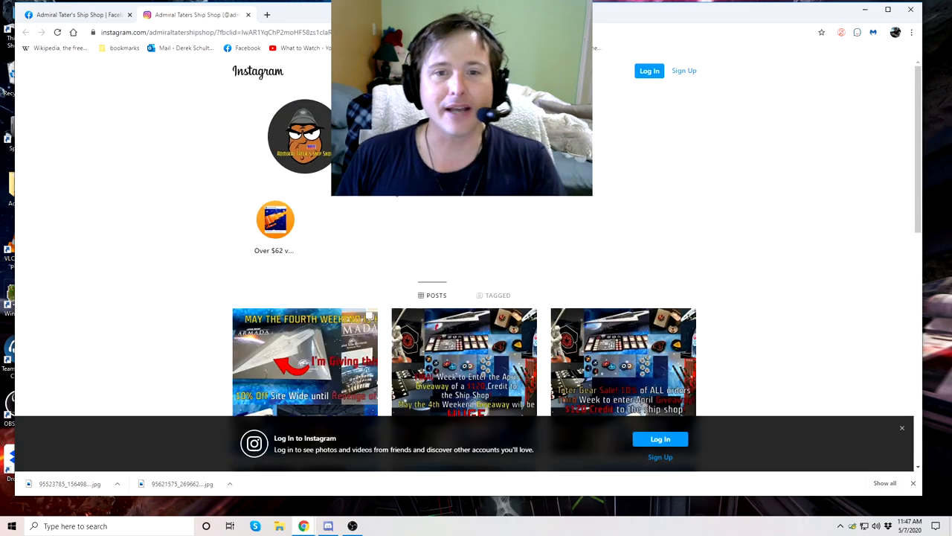
- Scroll the shop's Instagram giveaway posts and continue into Instagram with the saved account
{"action": "scroll", "scroll_direction": "down", "scroll_amount": 3}
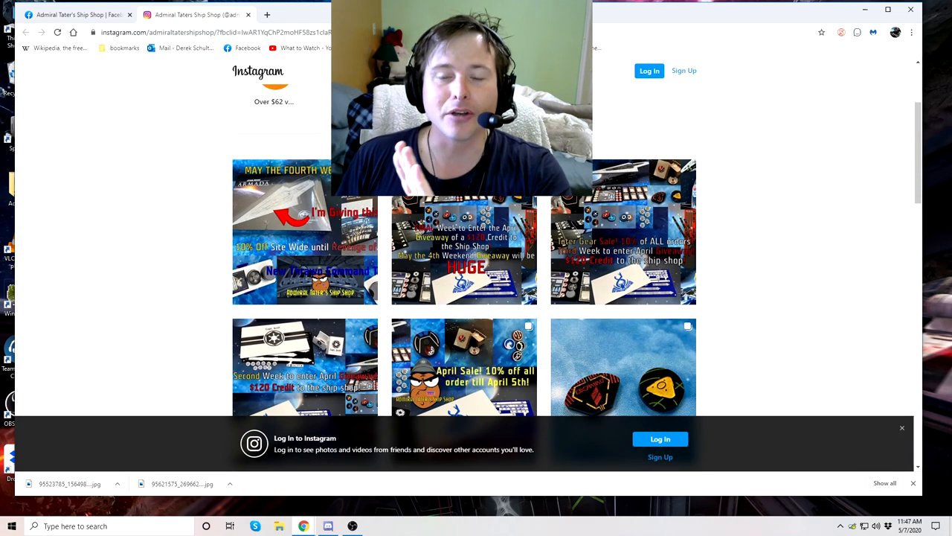
{"action": "scroll", "scroll_direction": "down", "scroll_amount": 3}
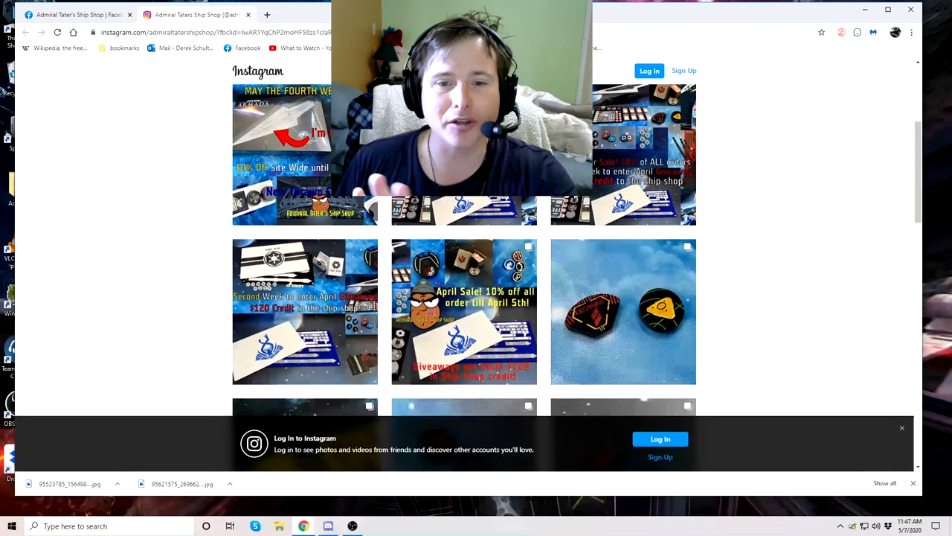
{"action": "scroll", "scroll_direction": "down", "scroll_amount": 3}
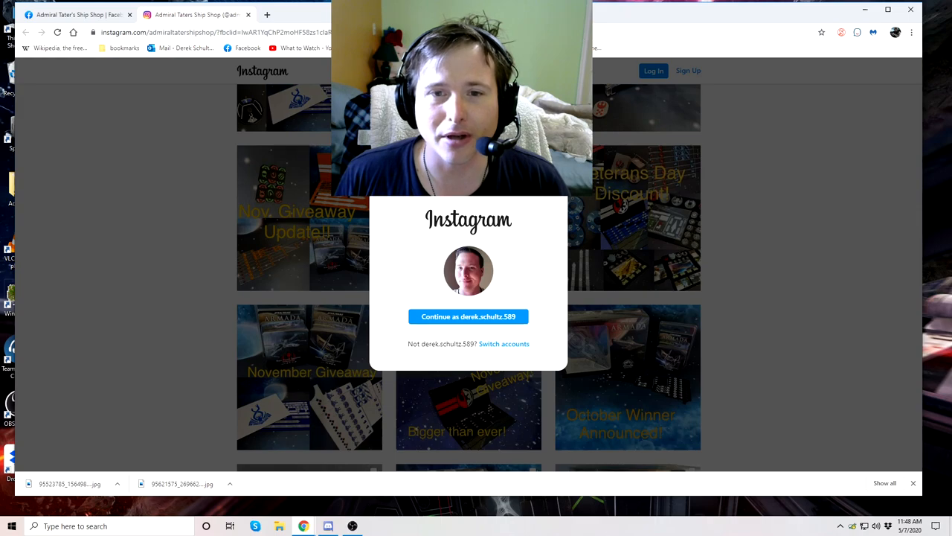
{"action": "left_click", "coordinate": [467, 315]}
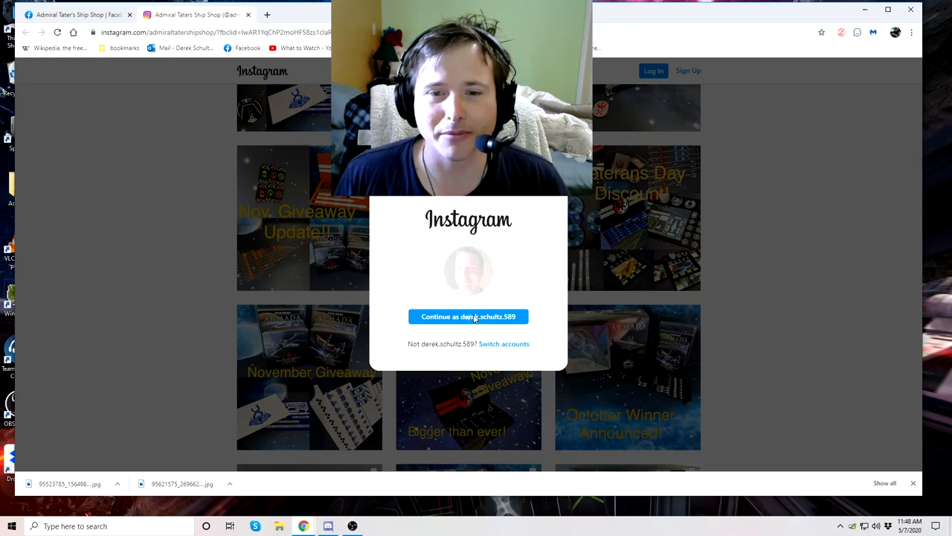
{"action": "left_click", "coordinate": [467, 315]}
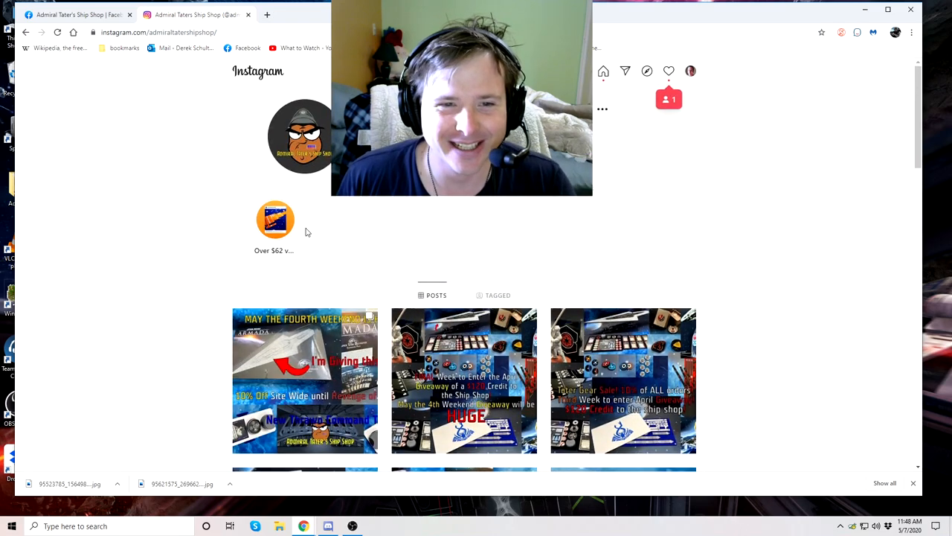
- Scroll the Instagram profile grid down to the shop's older deal and sale posts
{"action": "scroll", "scroll_direction": "down", "scroll_amount": 3}
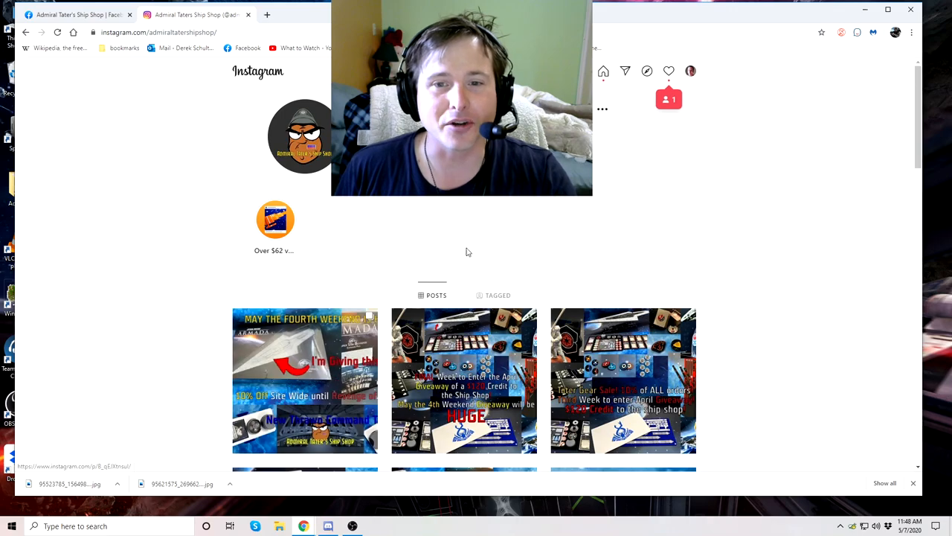
{"action": "scroll", "scroll_direction": "down", "scroll_amount": 3}
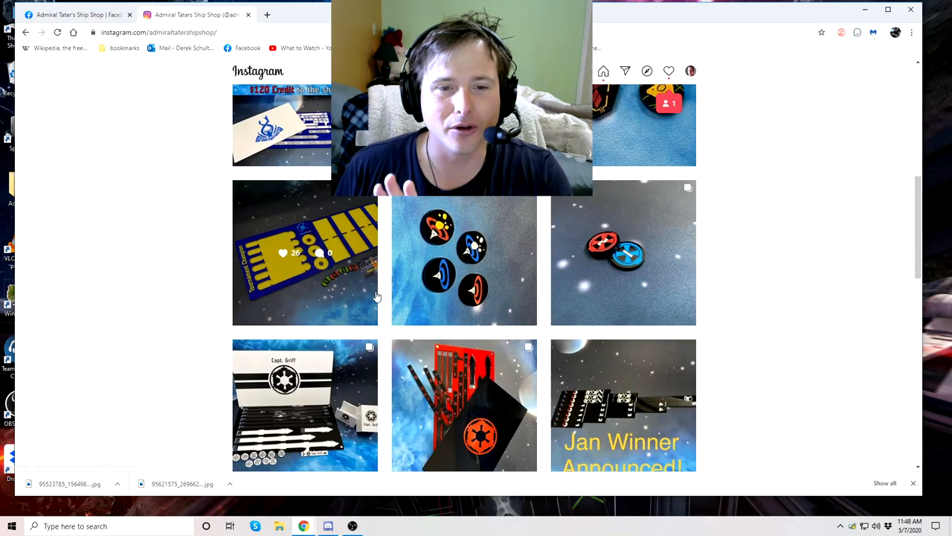
{"action": "scroll", "scroll_direction": "down", "scroll_amount": 3}
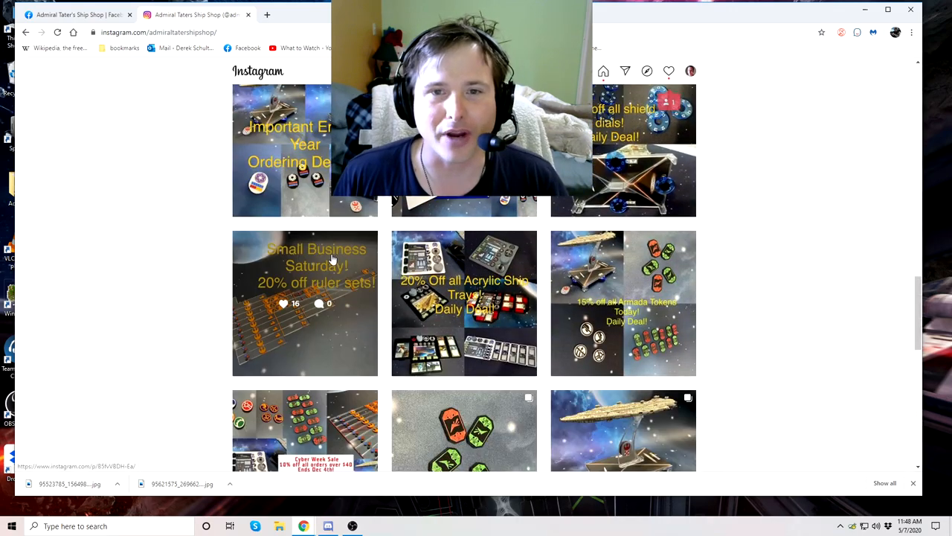